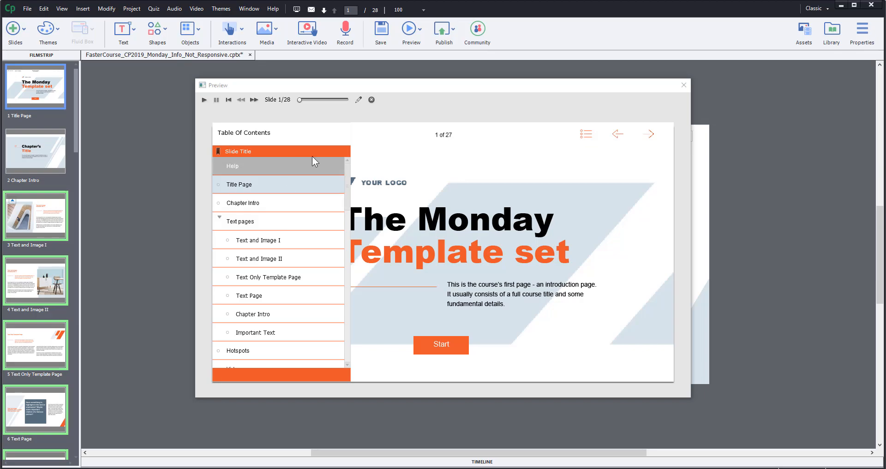
- Close the course preview and bring up the Skin Editor from the Themes menu
click(683, 85)
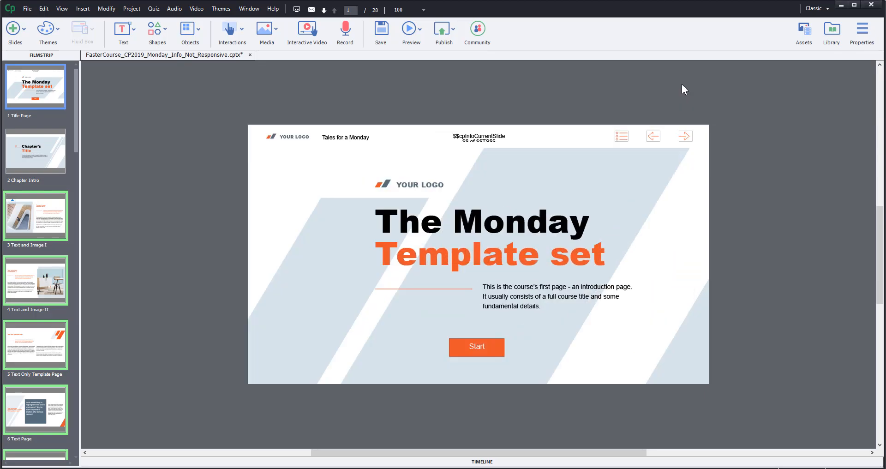
mouse_move(331, 37)
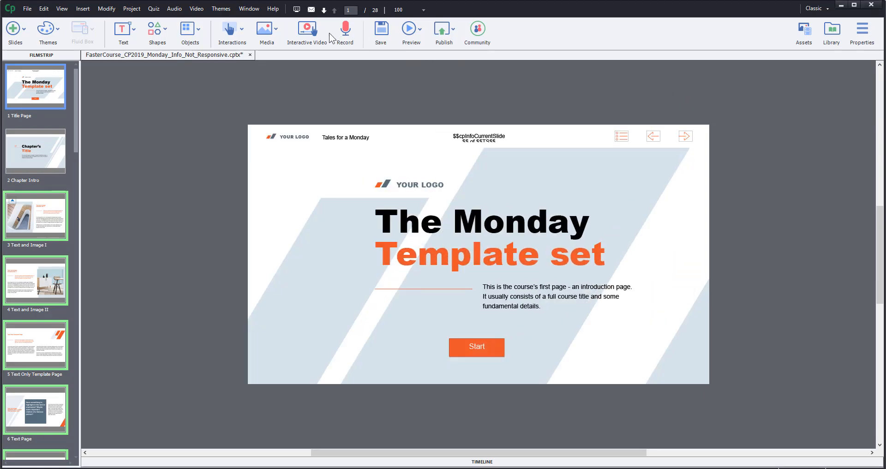
click(221, 9)
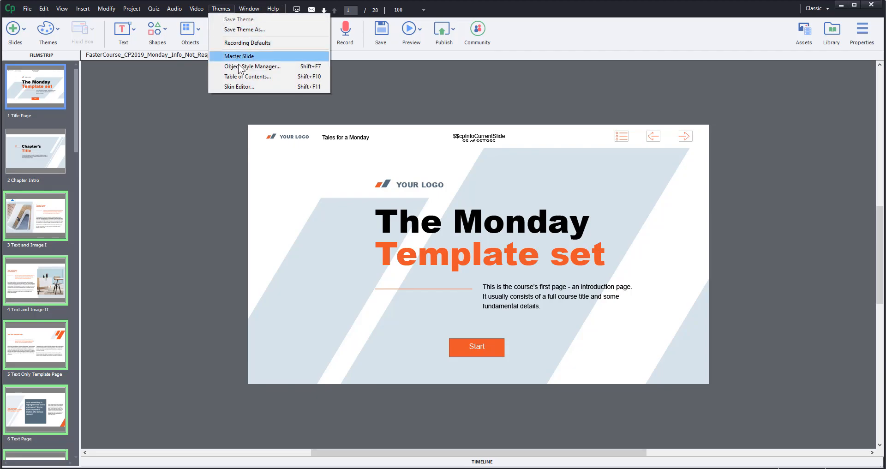
click(239, 87)
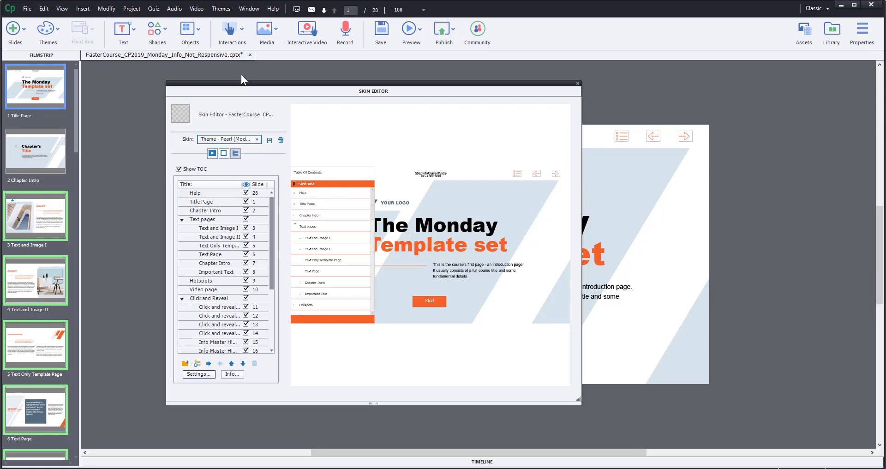
- Move Click and Reveal to the top of the TOC and exclude the collapsed Text pages group
click(245, 246)
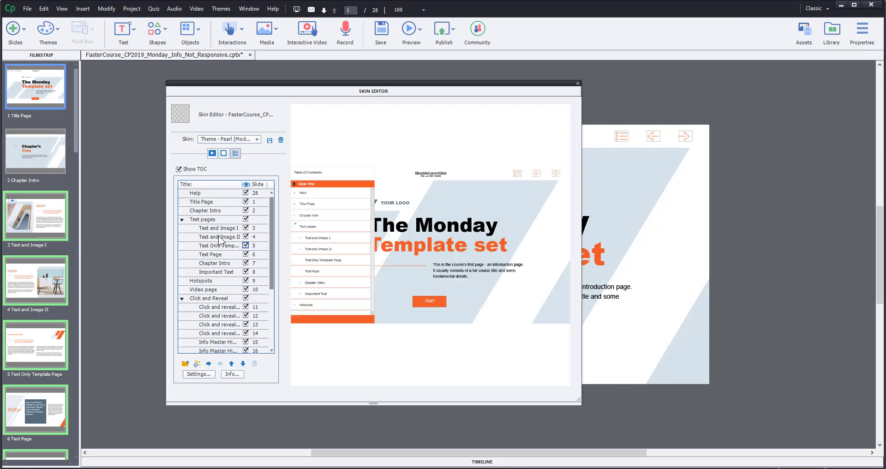
click(182, 219)
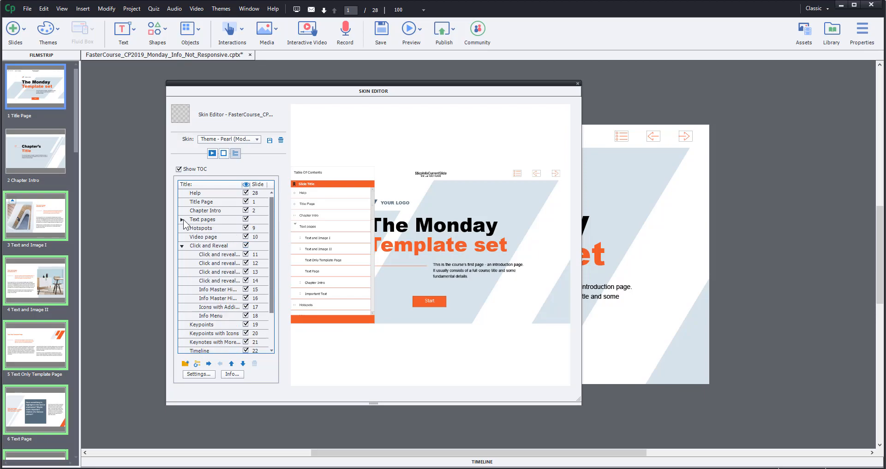
click(202, 219)
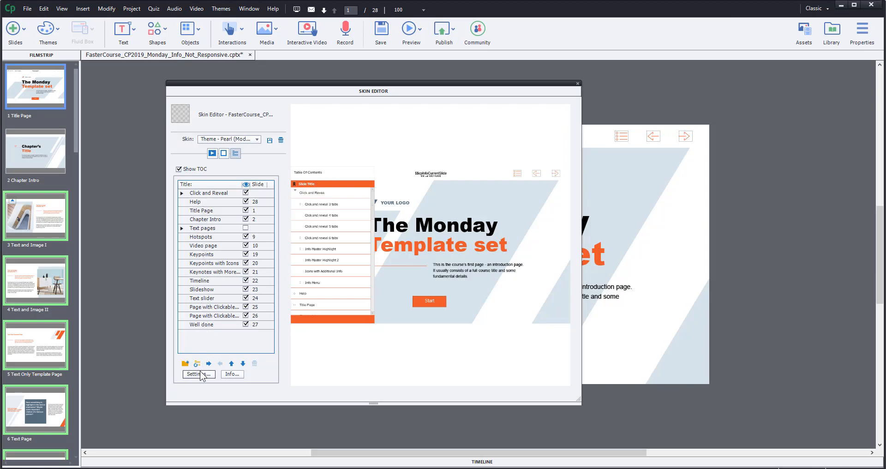
- In TOC Settings make the heading green, the rollover entry blue and the active entry red
click(195, 374)
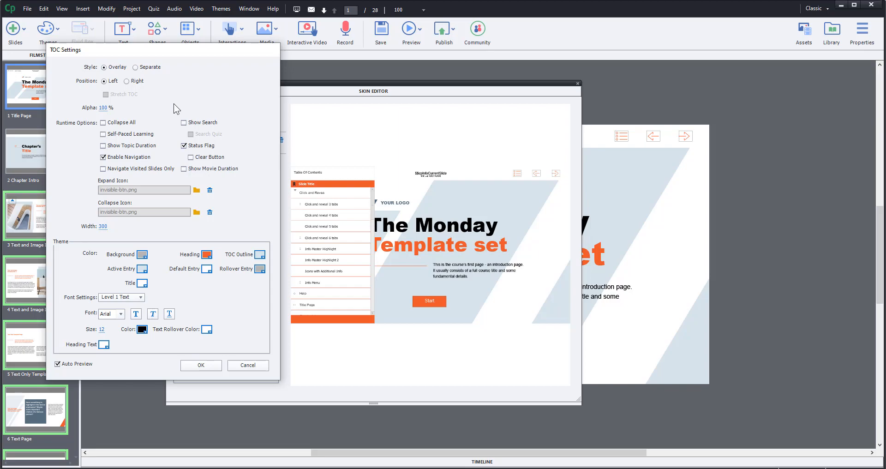
mouse_move(76, 75)
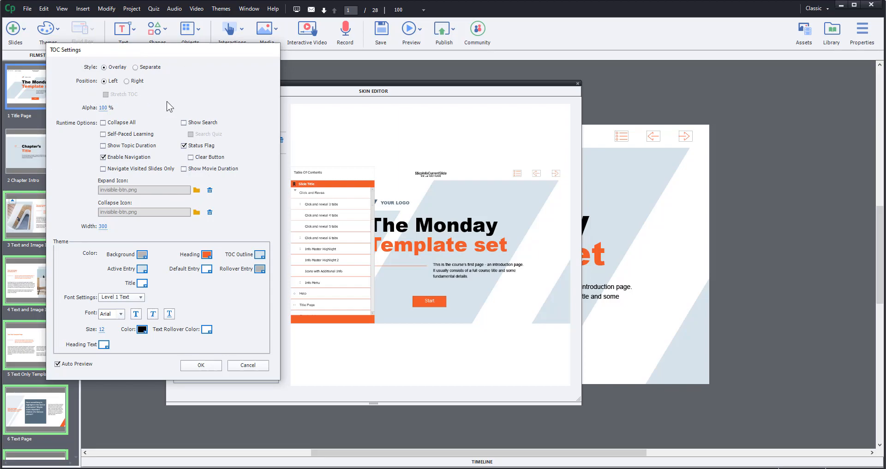
mouse_move(66, 255)
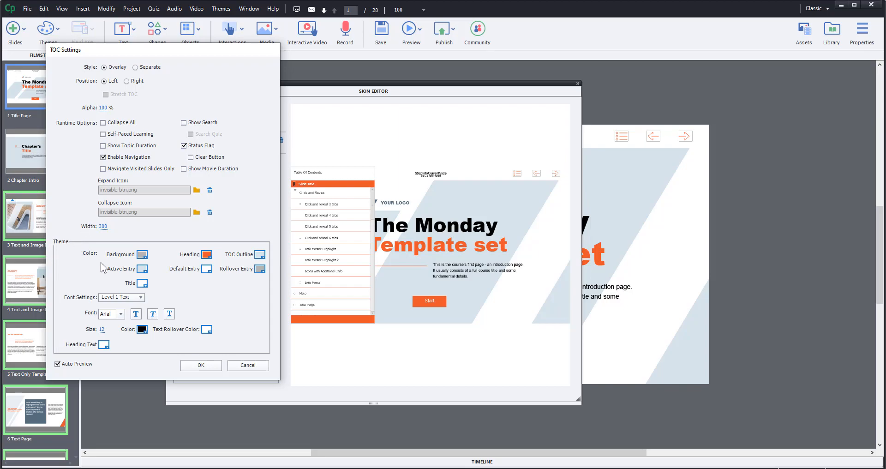
click(207, 254)
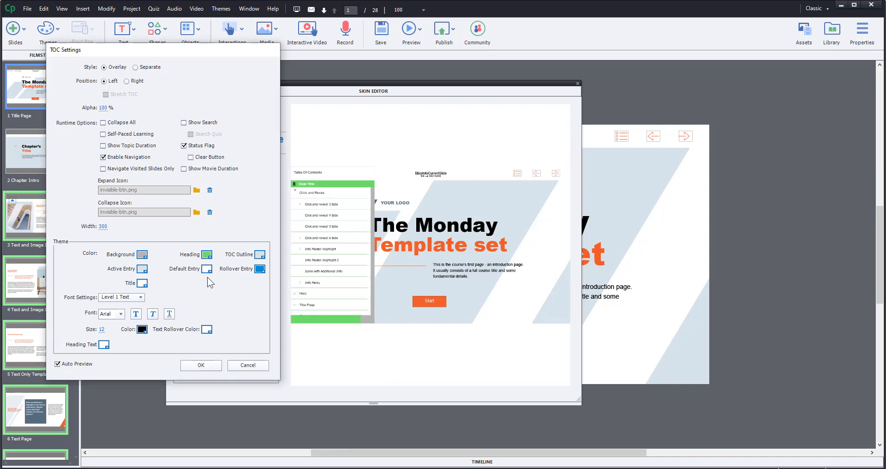
click(144, 268)
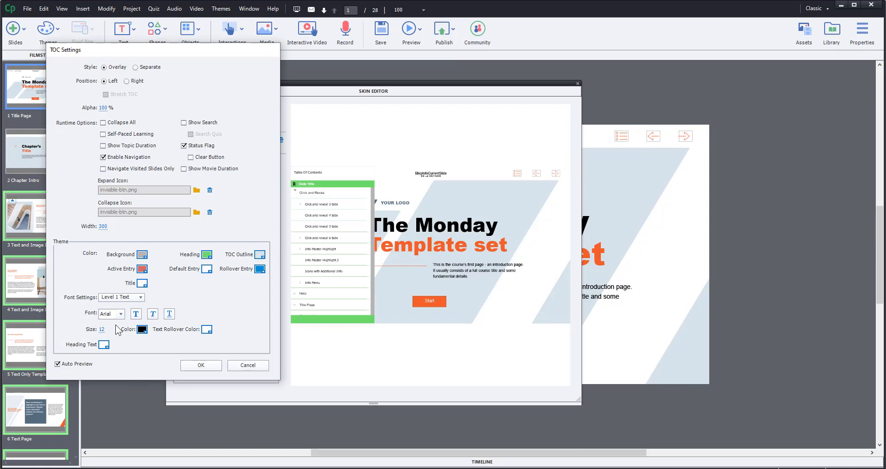
- Set the TOC font to Times New Roman and confirm the settings
click(119, 314)
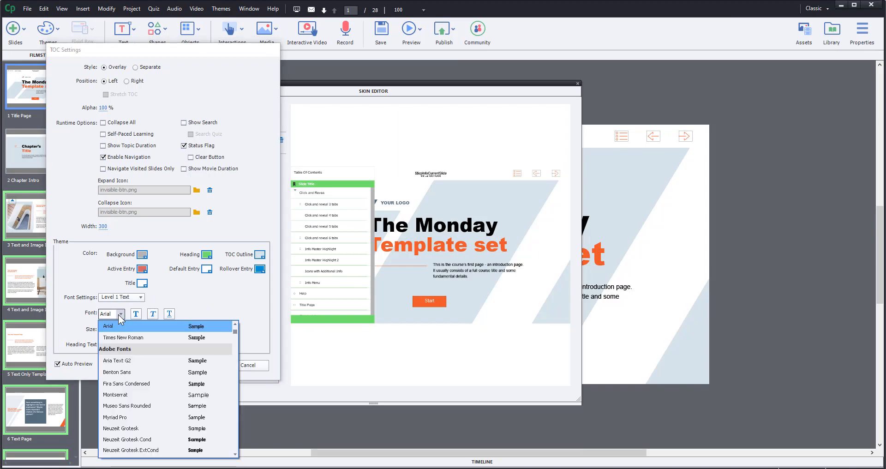
click(123, 337)
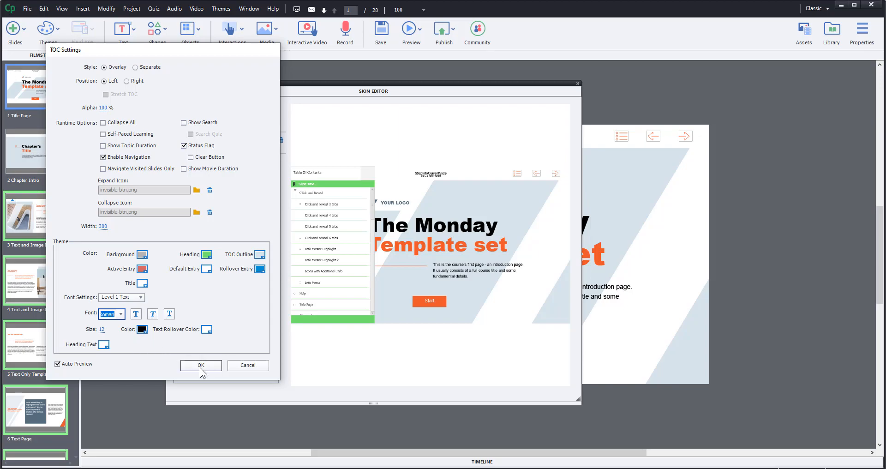
click(201, 365)
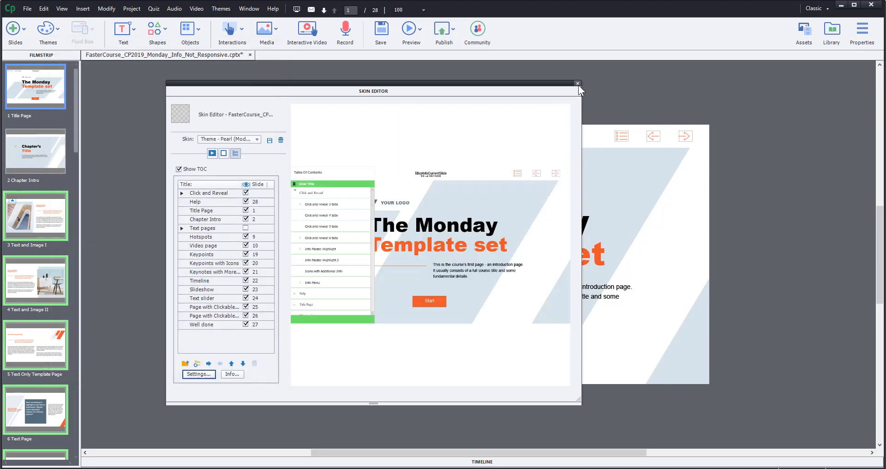
- Close the Skin Editor and start a preview of the whole project
click(577, 84)
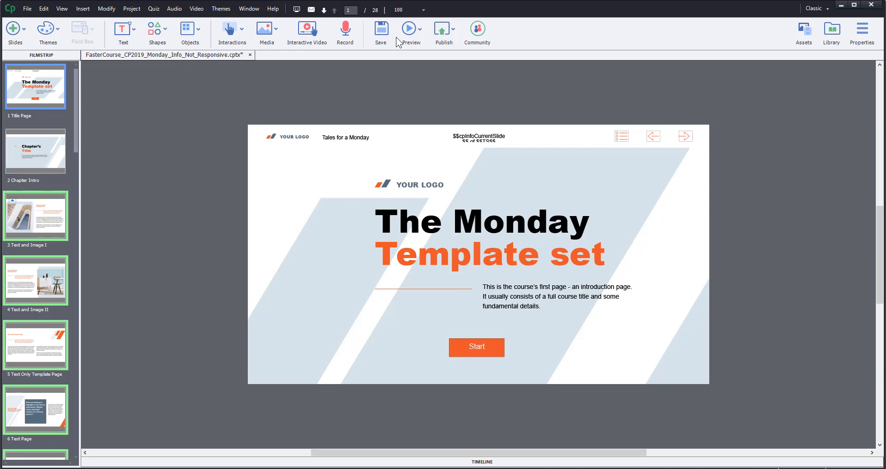
click(411, 29)
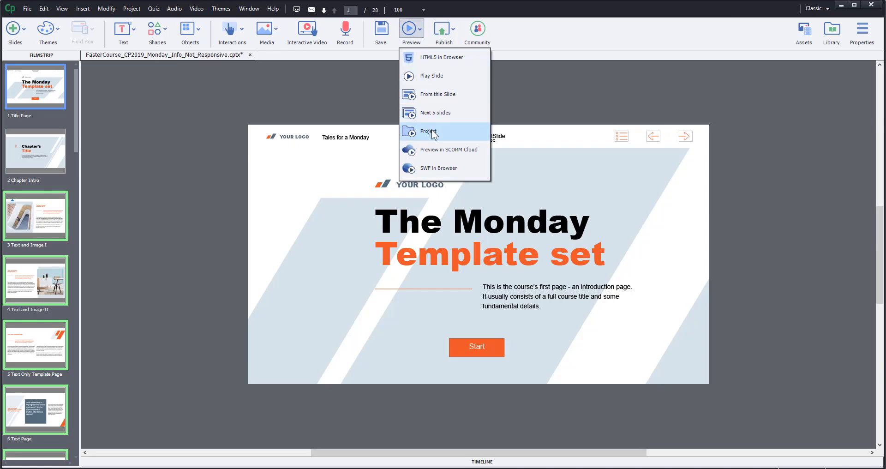
click(432, 131)
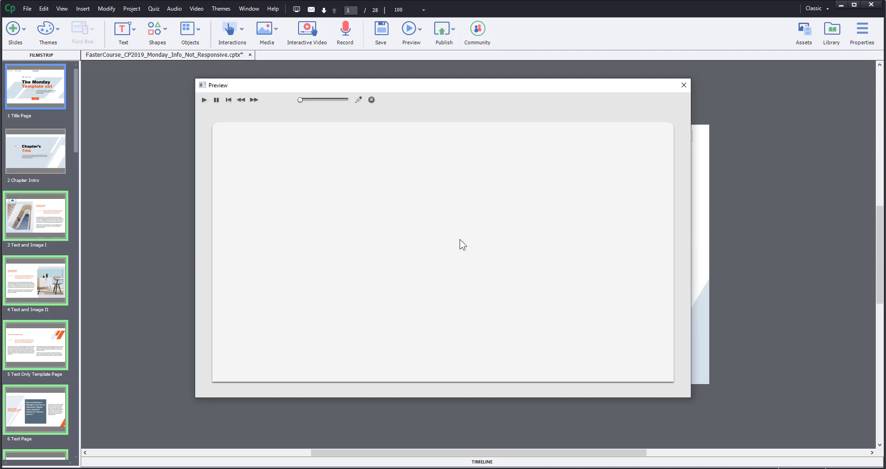
- Play the preview and show its table of contents with Click and Reveal first in serif font
click(203, 99)
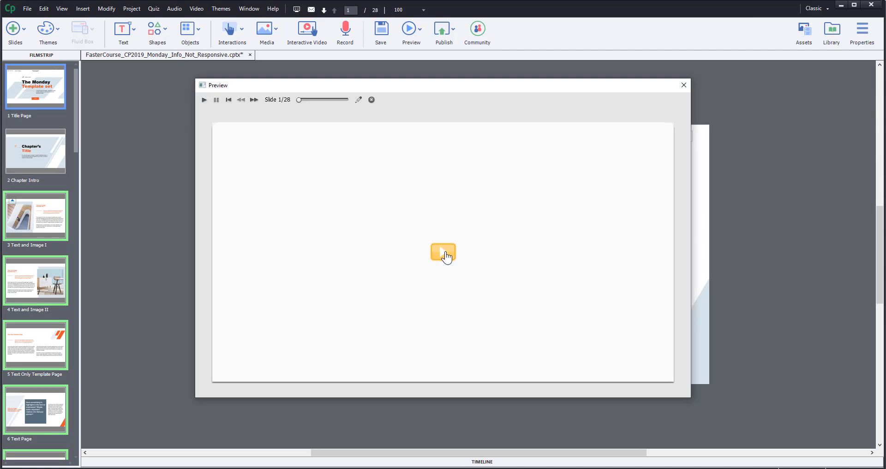
click(442, 253)
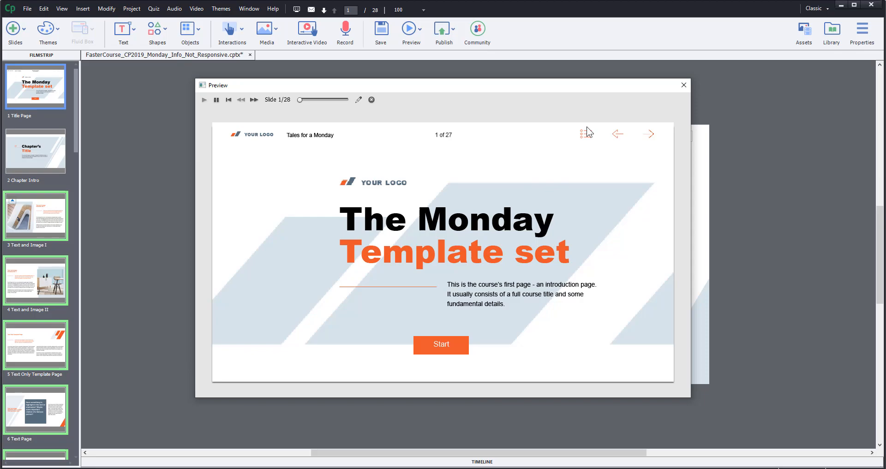
click(586, 134)
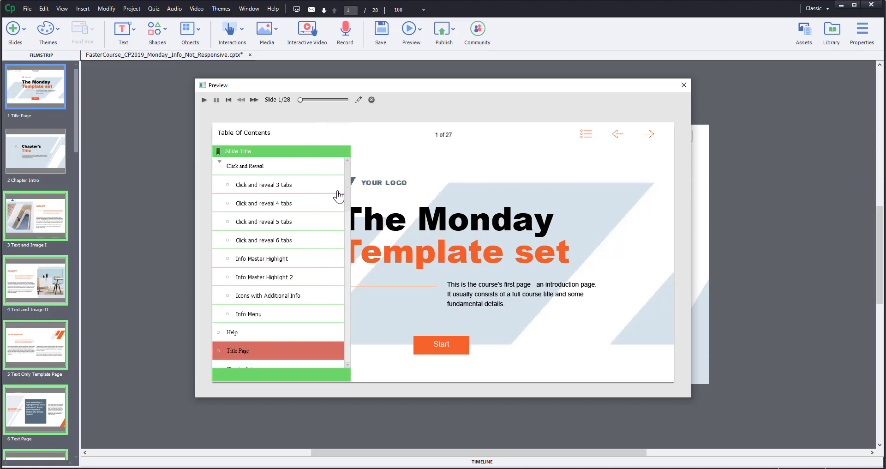